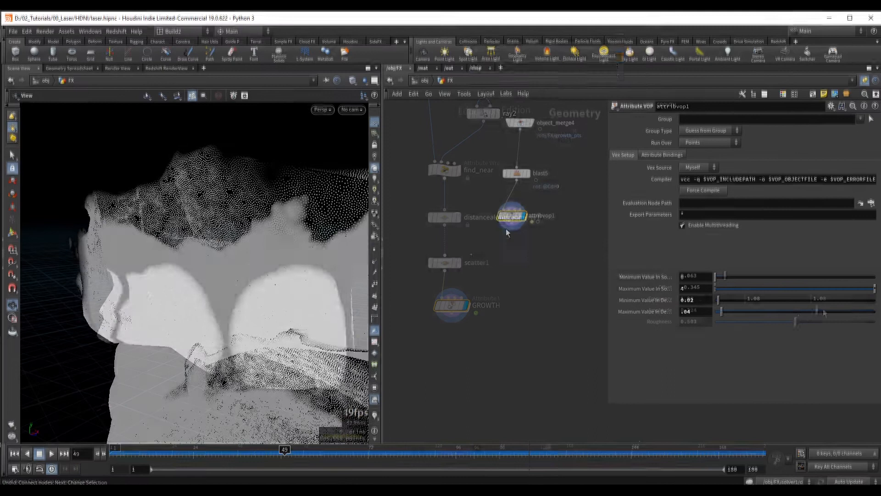
Select the sweep1 node in /obj/LASER_GEO, then switch over to NukeStudio
left_click(523, 268)
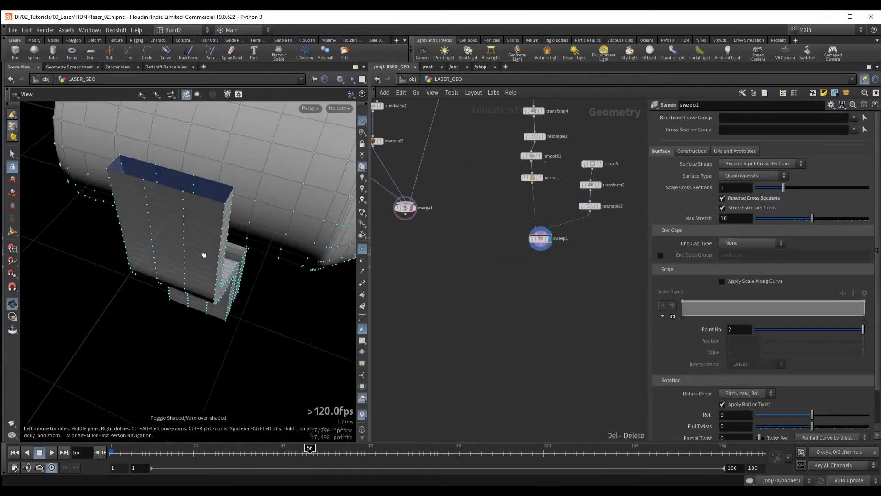
key("alt+tab")
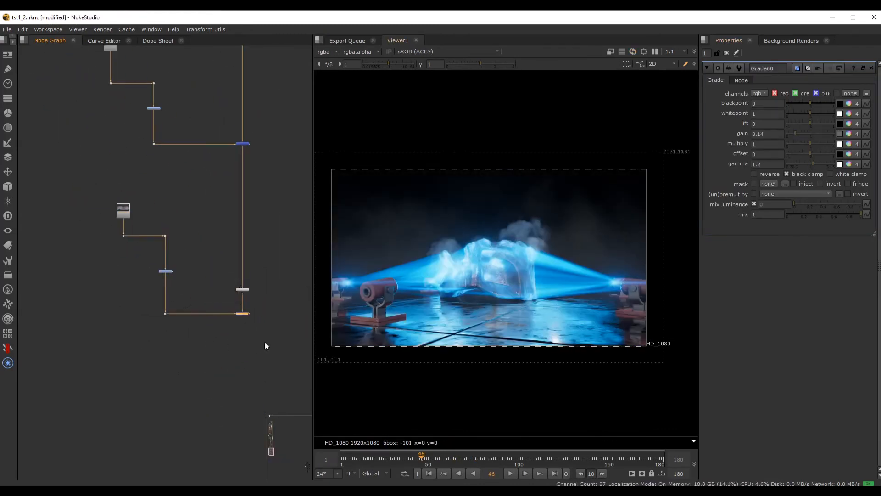
View the Blur7 node to isolate the blurred blue laser glow layer
left_click(114, 294)
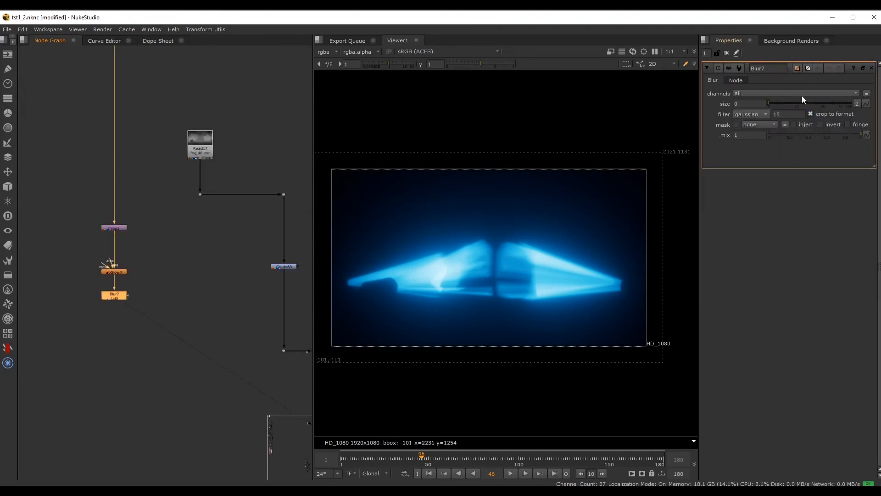